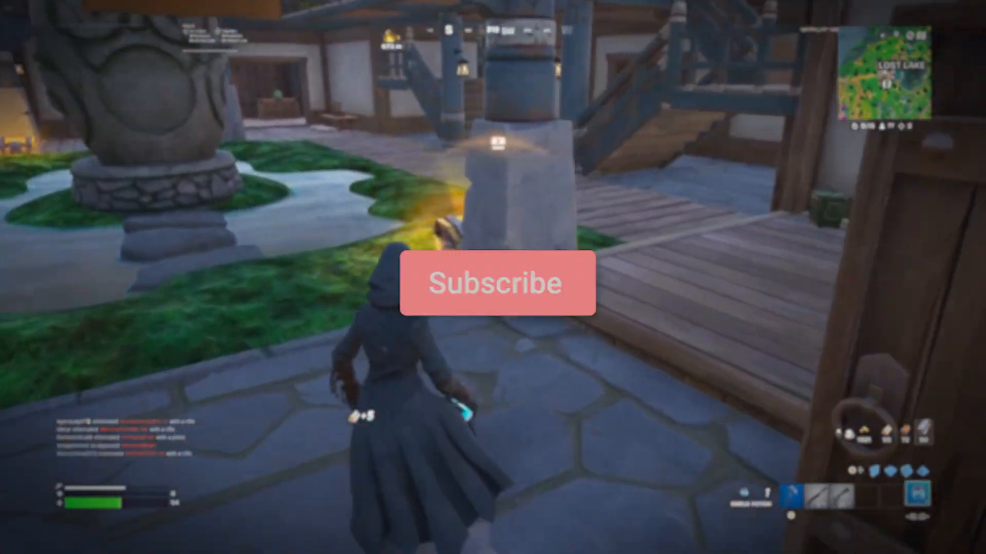
Leave the Fortnite match so the Windows desktop is showing
left_click(496, 282)
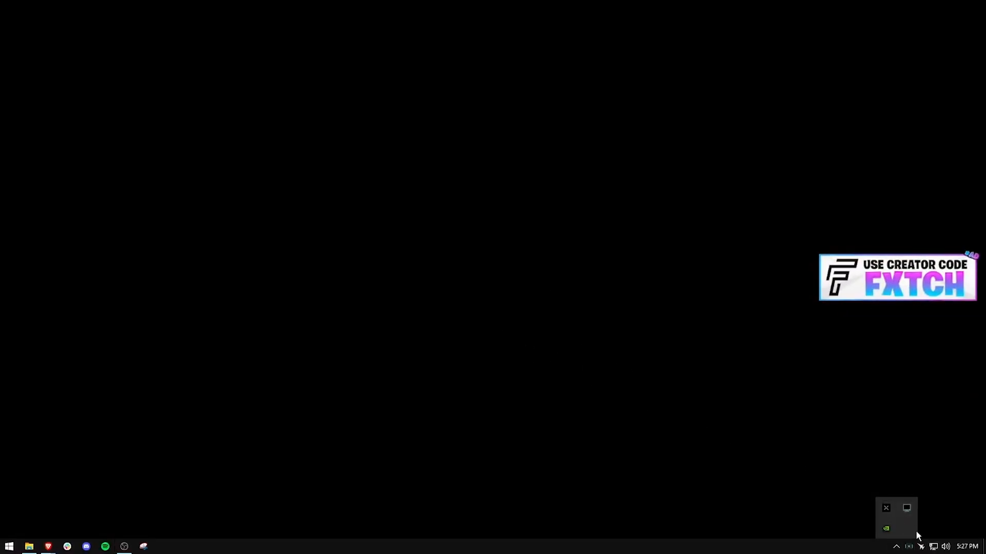
Open the NVIDIA Control Panel from the desktop right-click menu
right_click(441, 290)
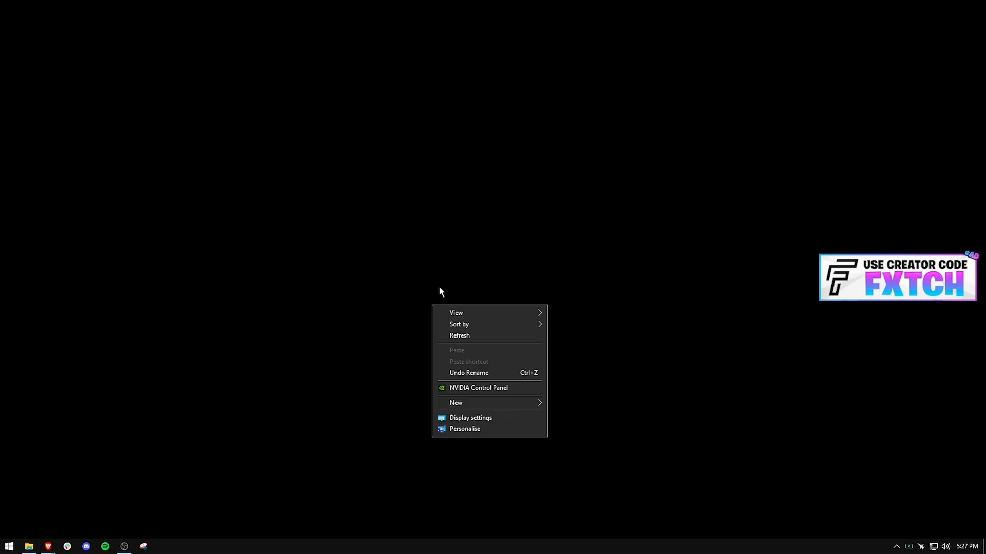
mouse_move(384, 385)
type("nvidia controo")
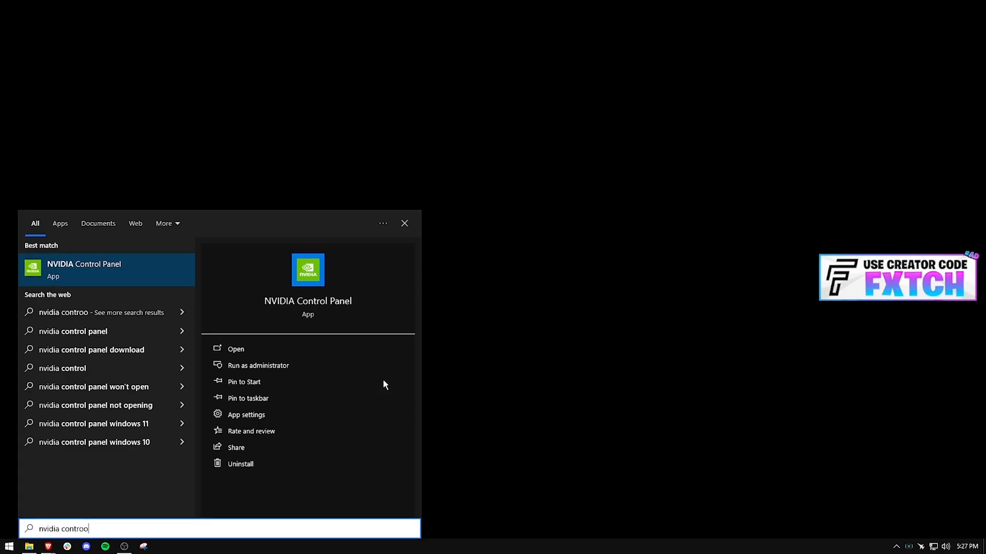
type("microsfo")
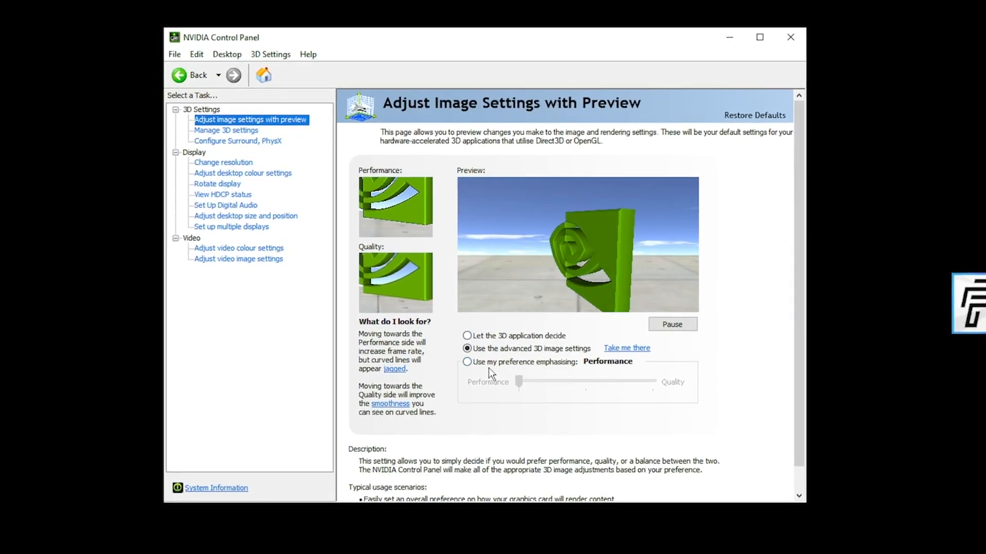
Switch image settings from performance emphasis to using the advanced 3D image settings
left_click(467, 361)
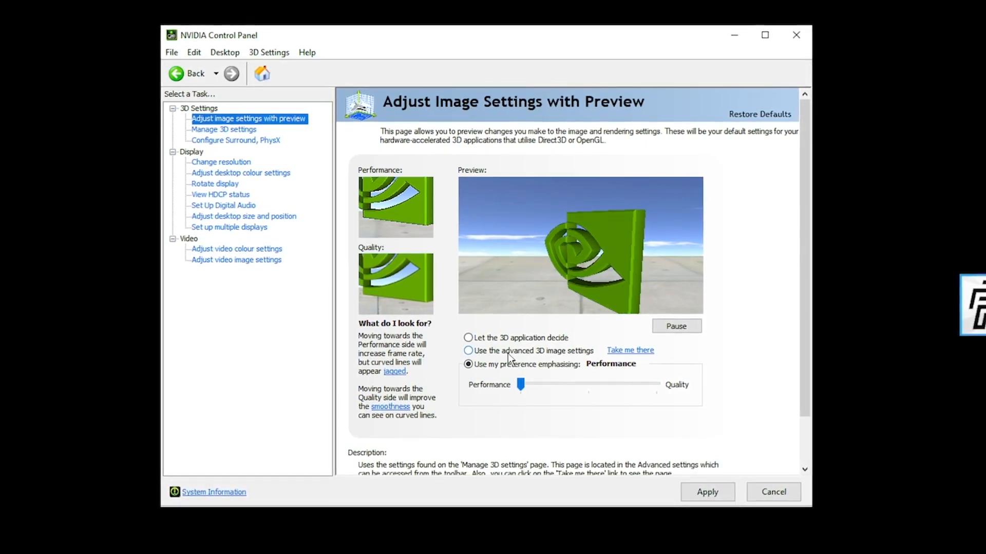
left_click(469, 351)
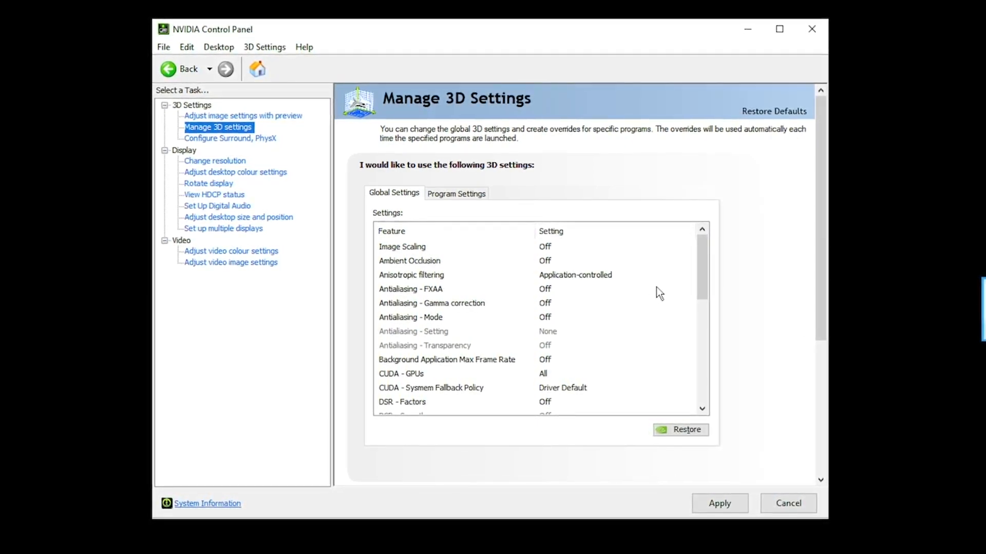
mouse_move(667, 281)
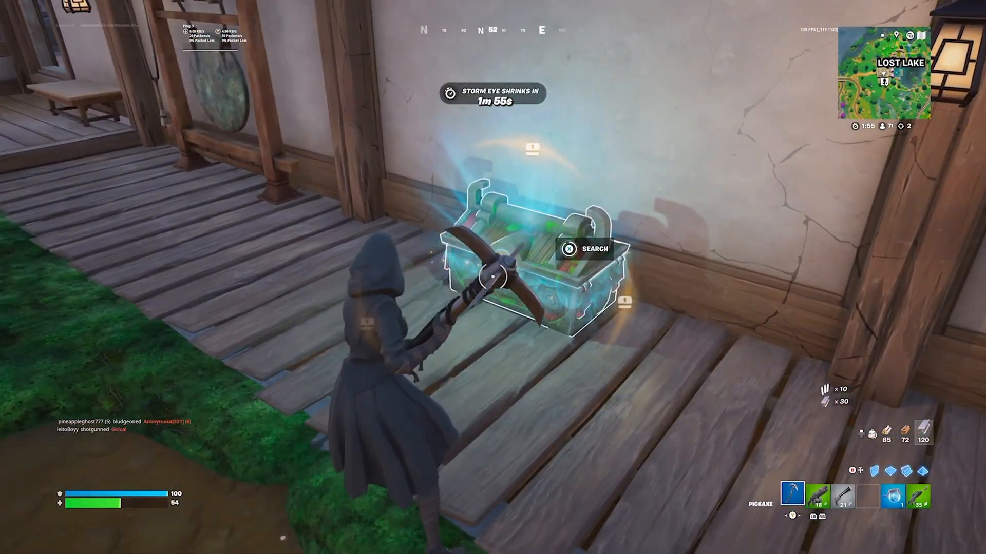
left_click(566, 248)
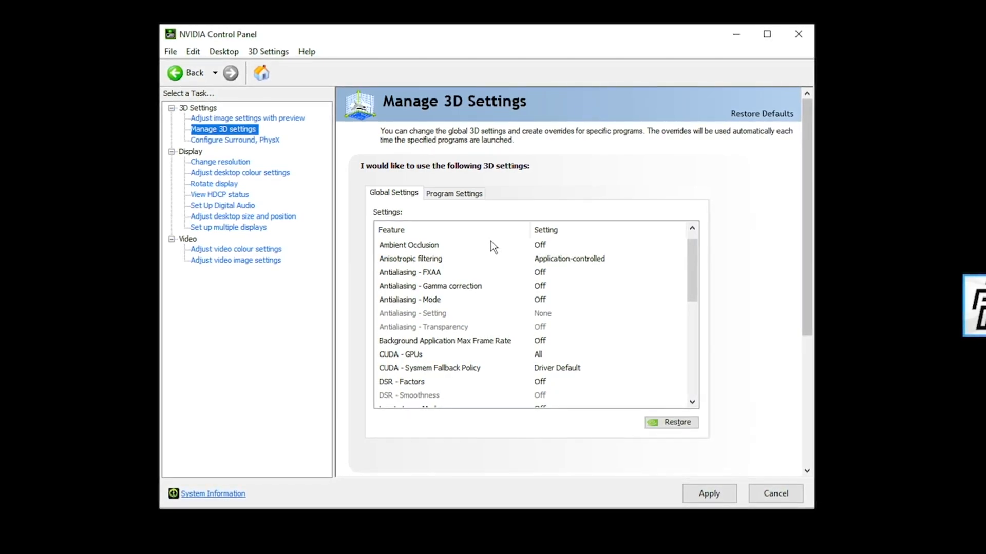
scroll("down", 3)
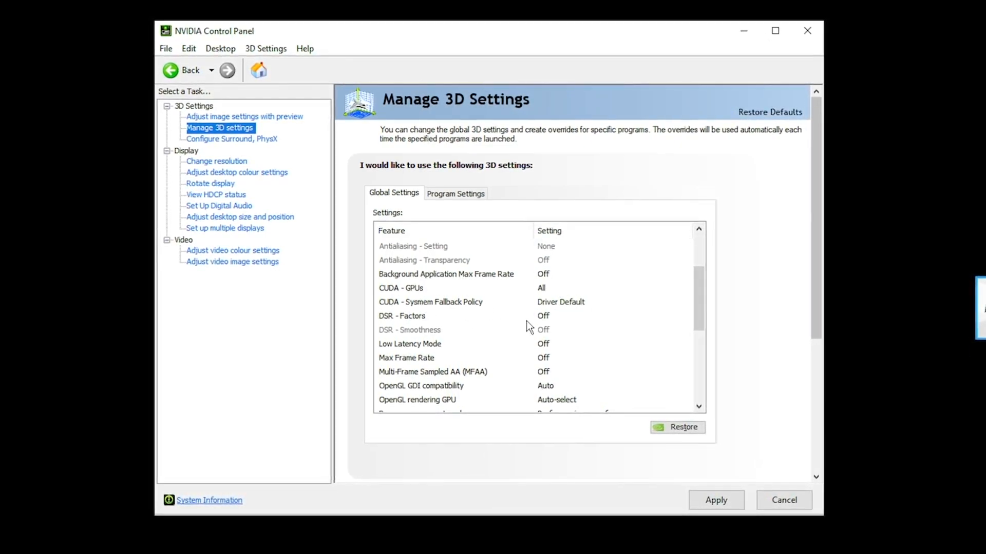
scroll("down", 3)
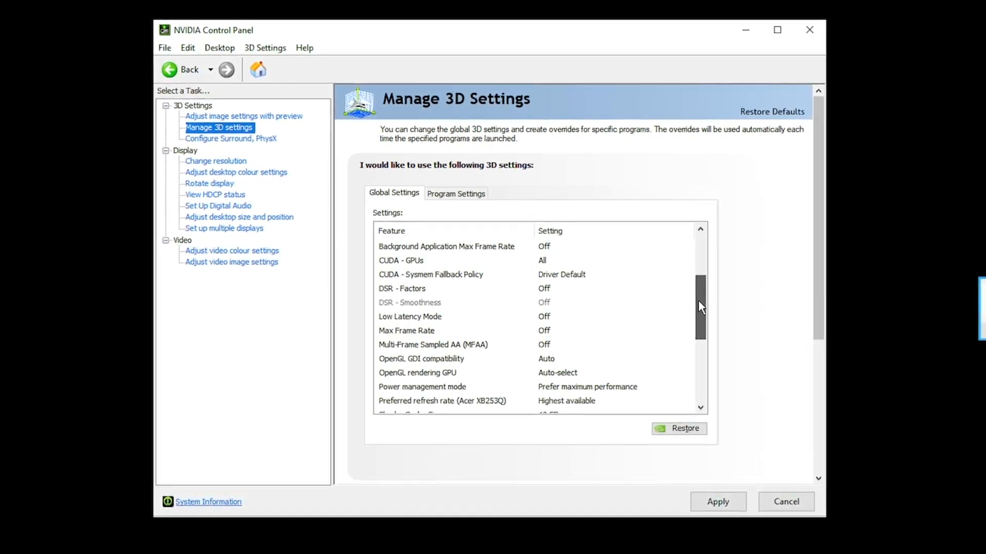
scroll("down", 3)
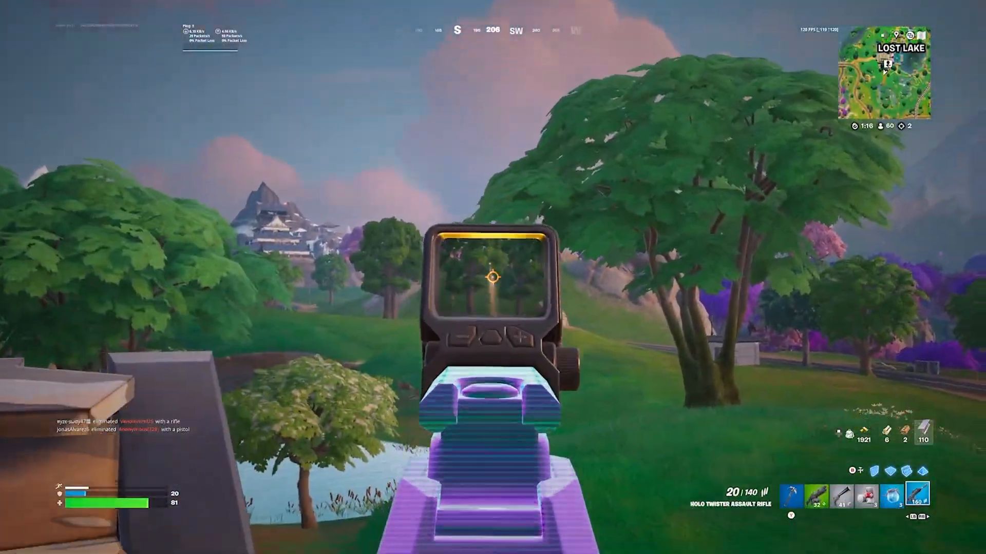
left_click(493, 277)
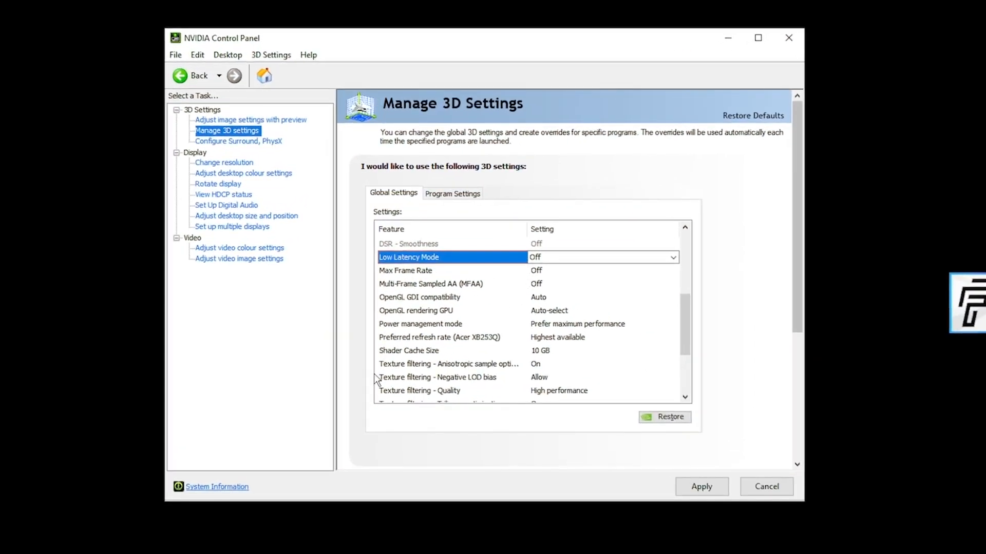
mouse_move(474, 305)
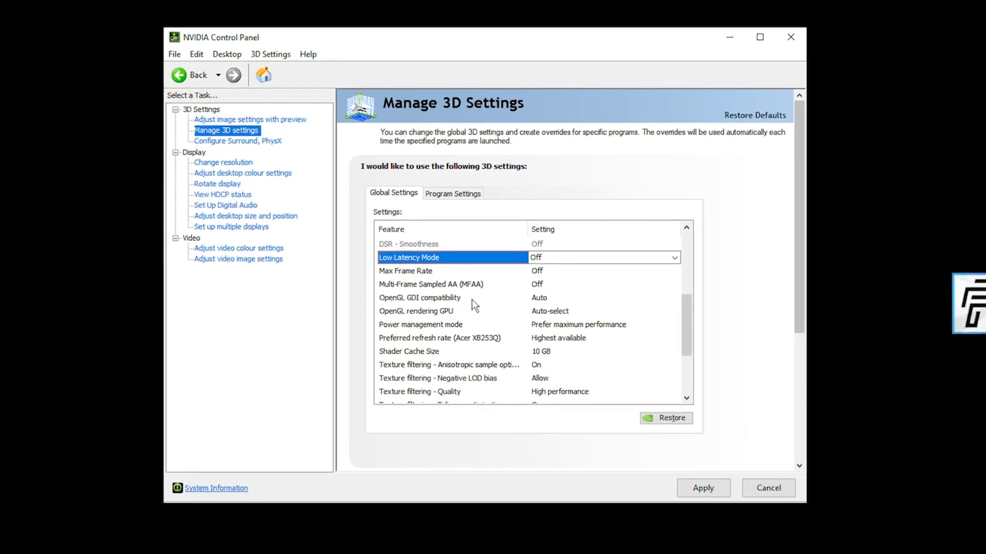
mouse_move(408, 304)
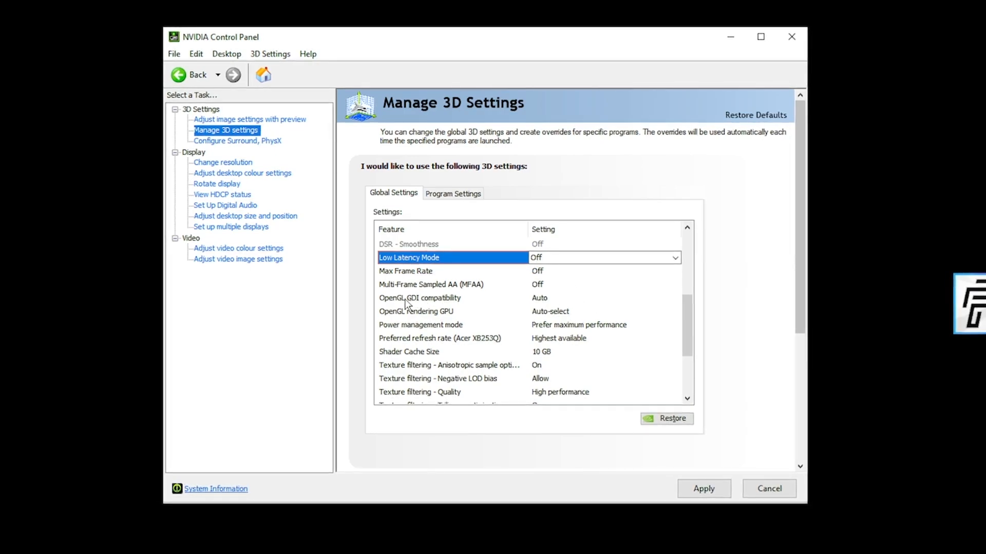
left_click(674, 298)
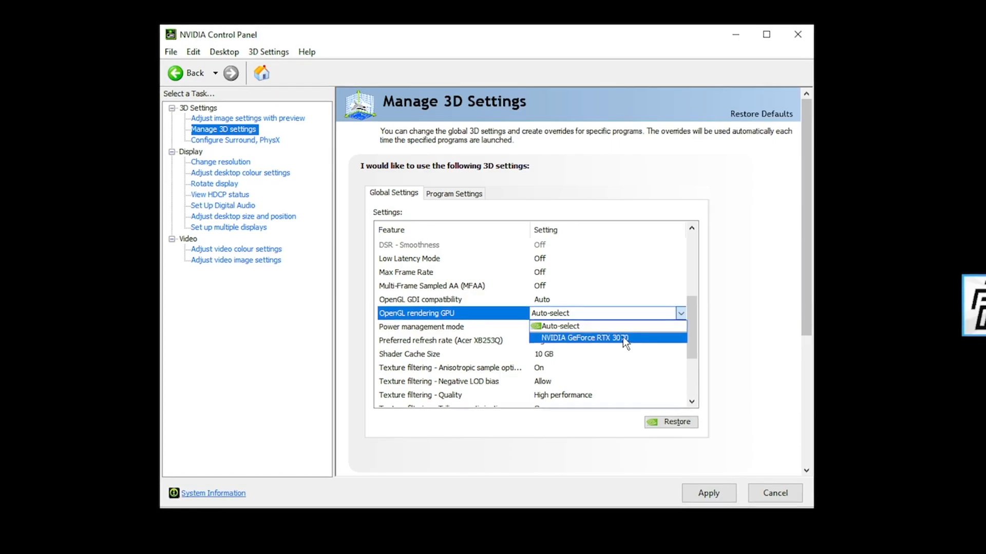
mouse_move(595, 367)
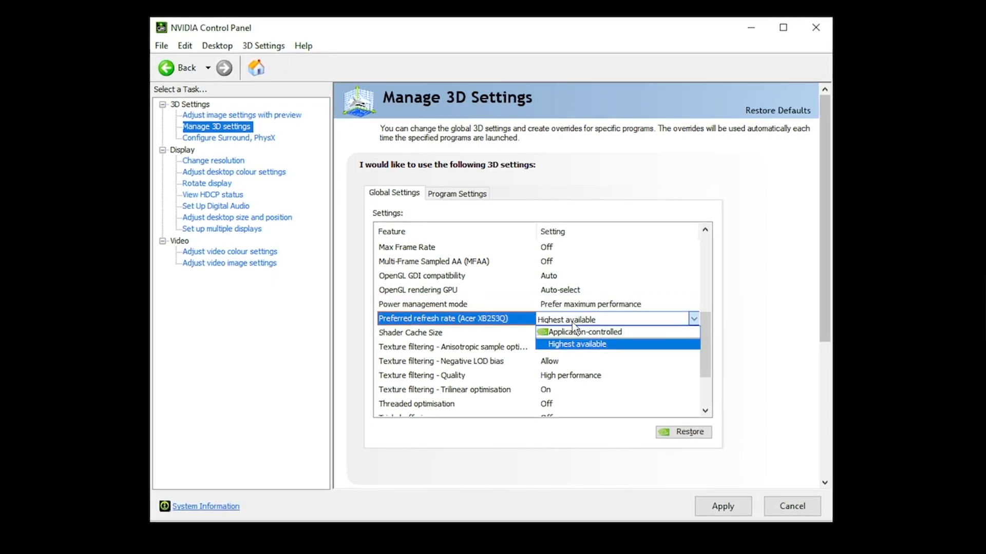
Keep Preferred refresh rate at Highest available and Shader Cache Size at 10 GB
left_click(576, 344)
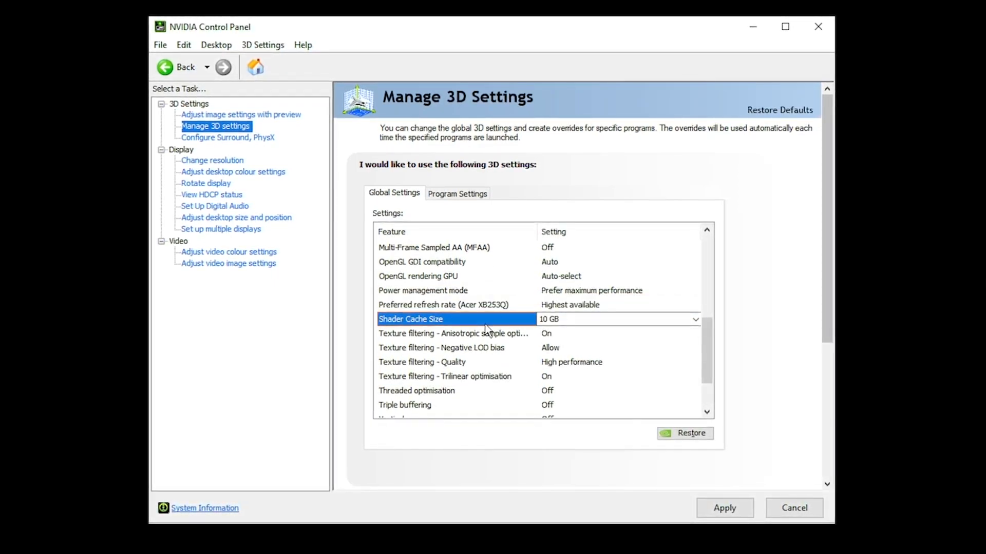
left_click(695, 319)
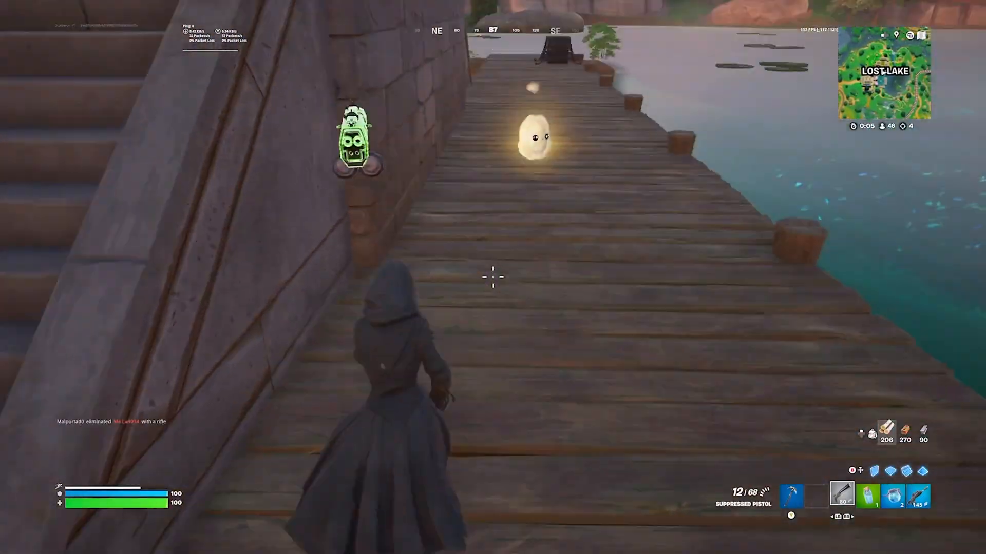
left_click(535, 136)
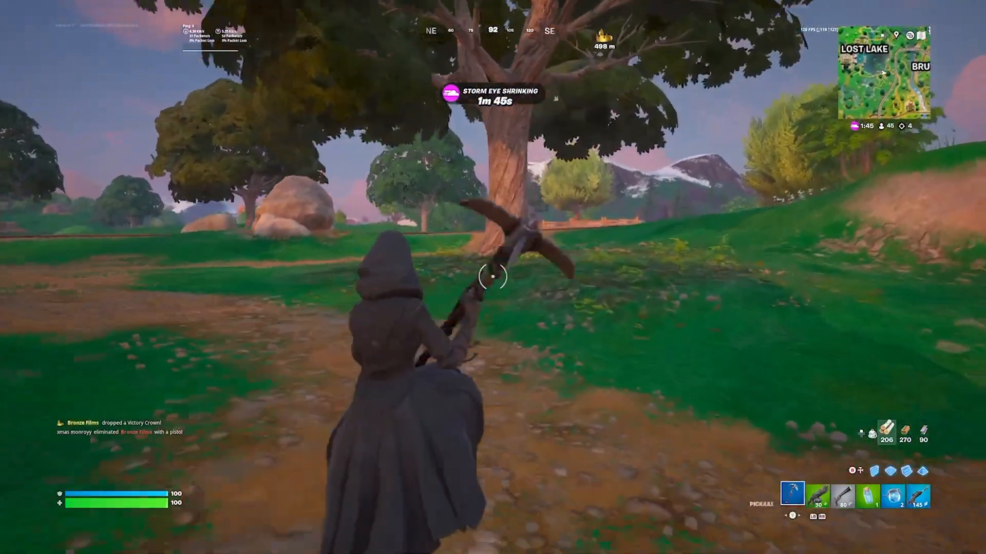
left_click(493, 278)
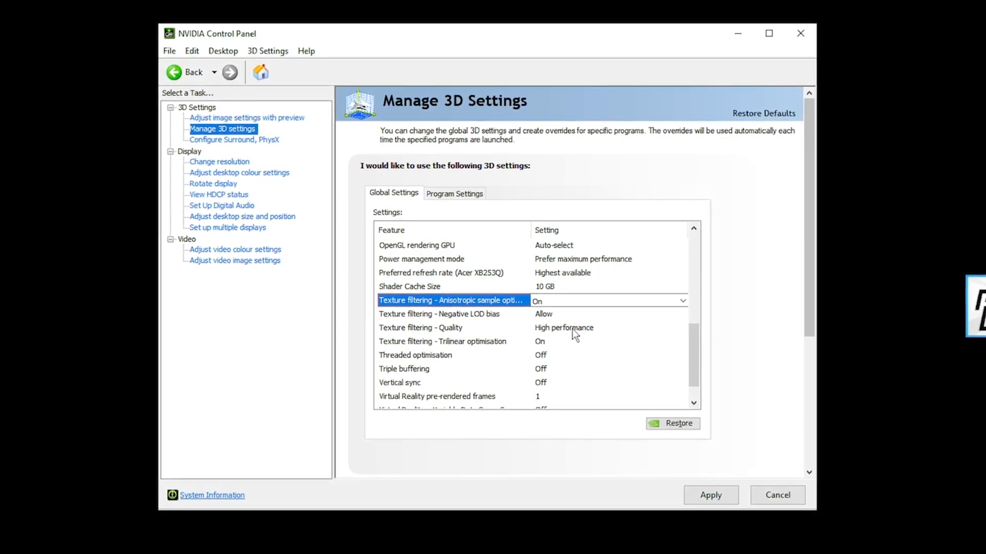
Set the global Threaded optimisation setting to Off
scroll("down", 3)
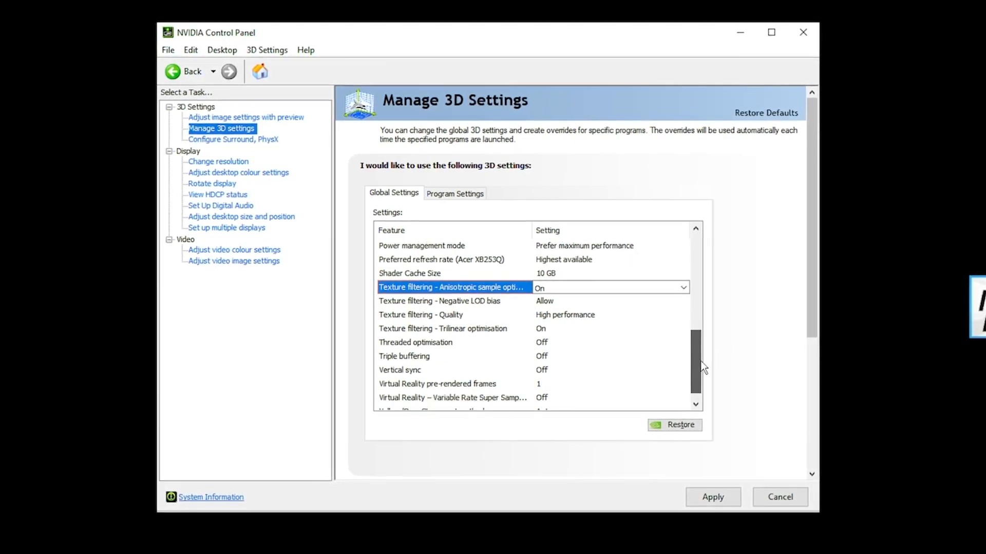
scroll("down", 3)
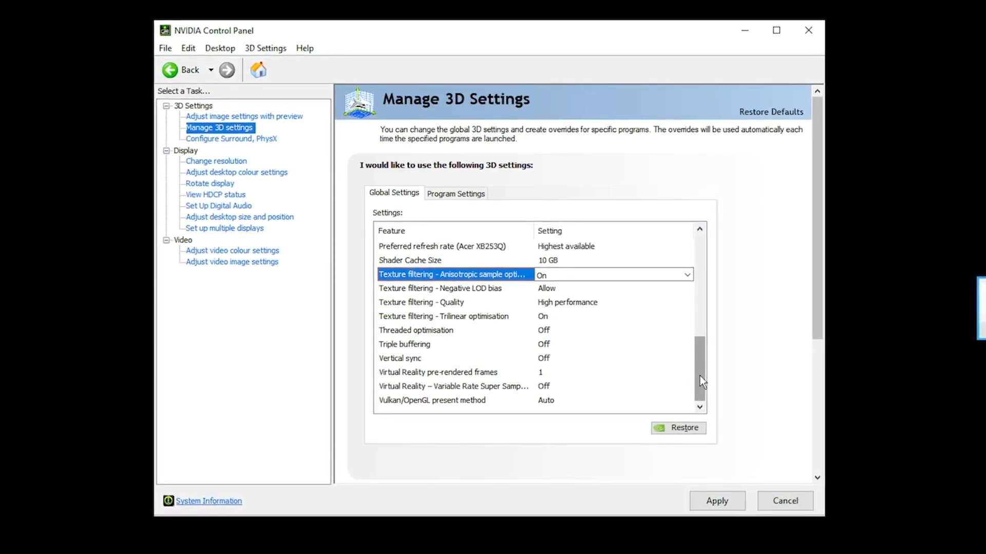
left_click(416, 332)
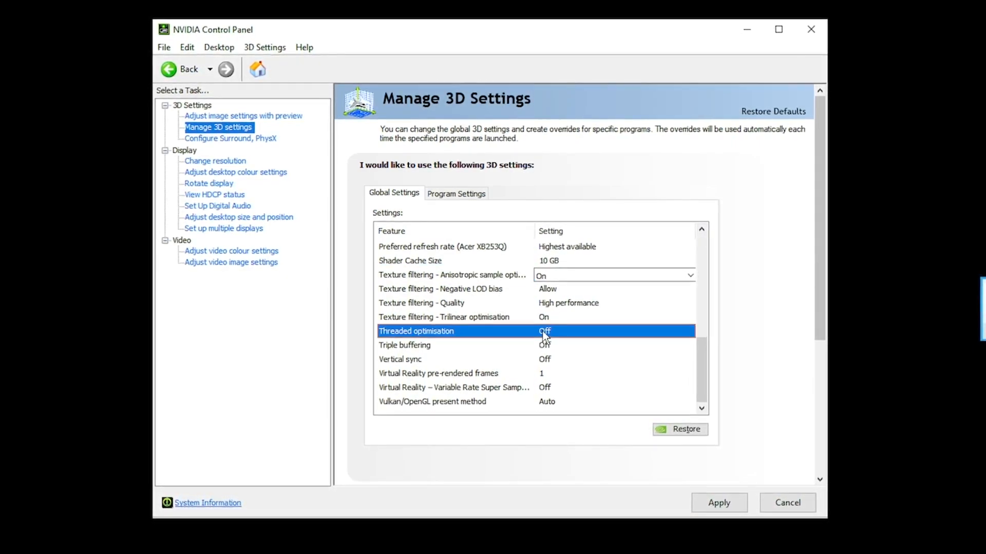
left_click(615, 332)
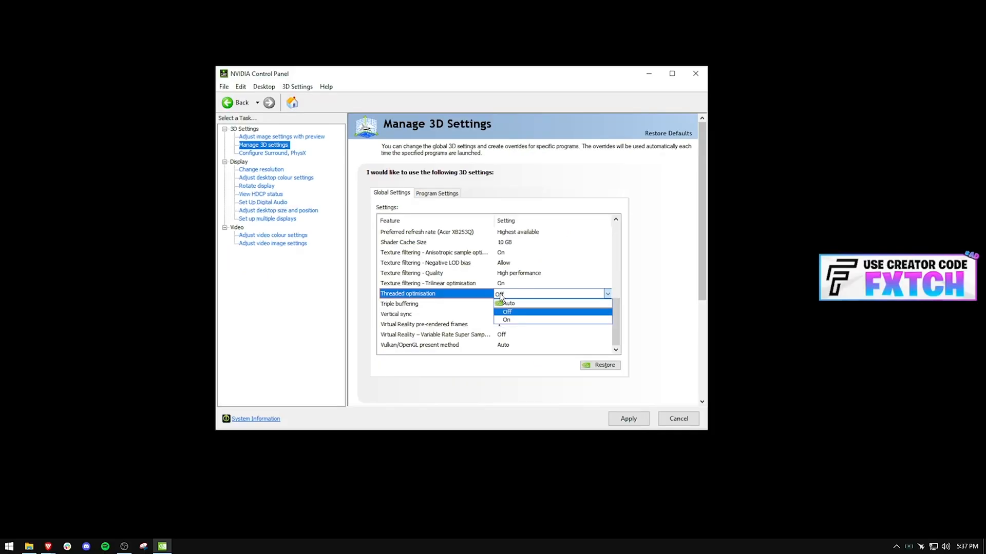
left_click(9, 545)
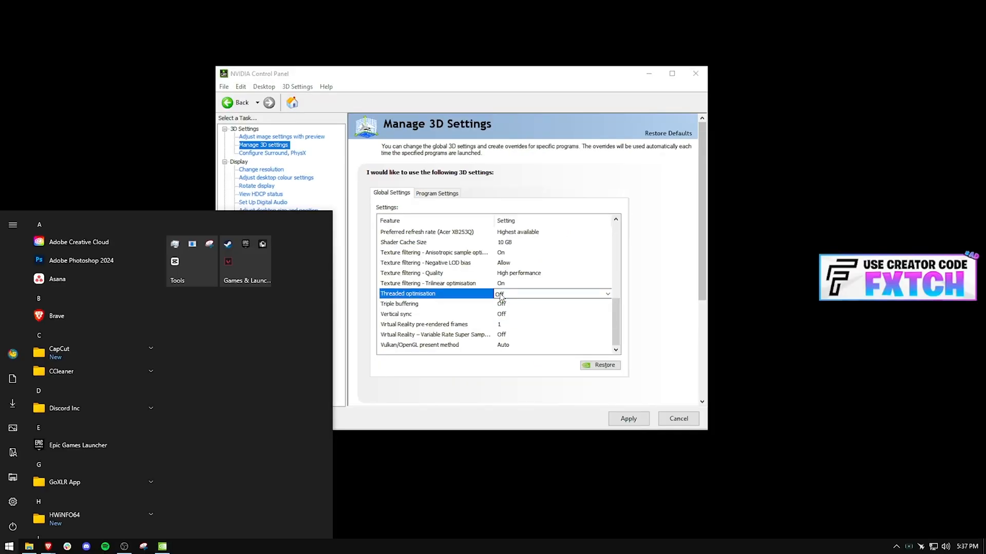
Search 'graphics settings' in Start and open the Windows Graphics settings page
type("graphics settings")
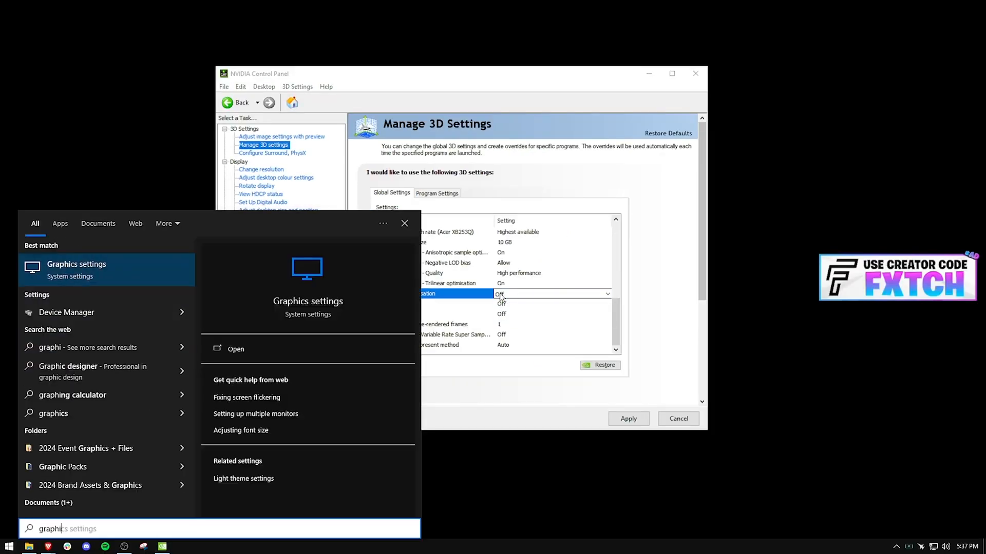
left_click(236, 349)
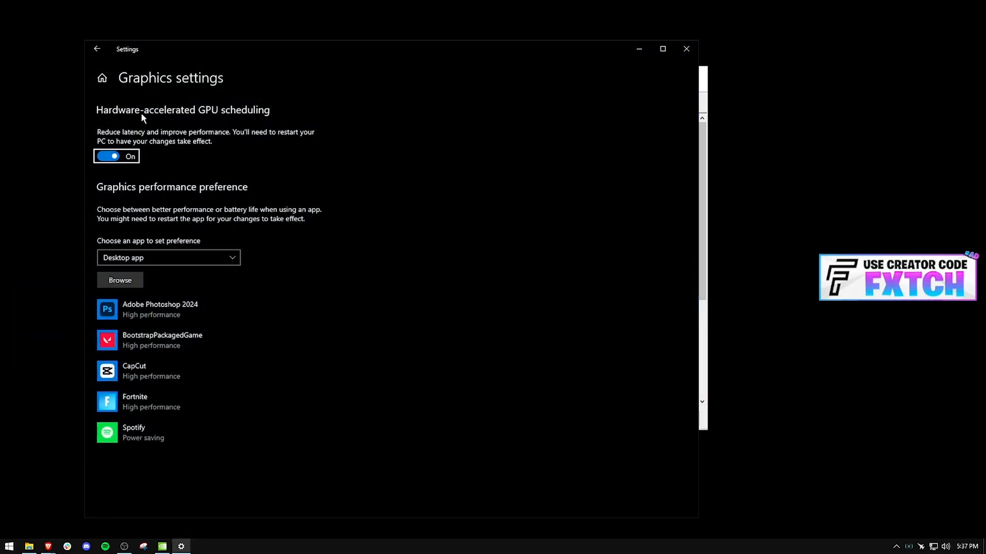
mouse_move(333, 139)
type("task")
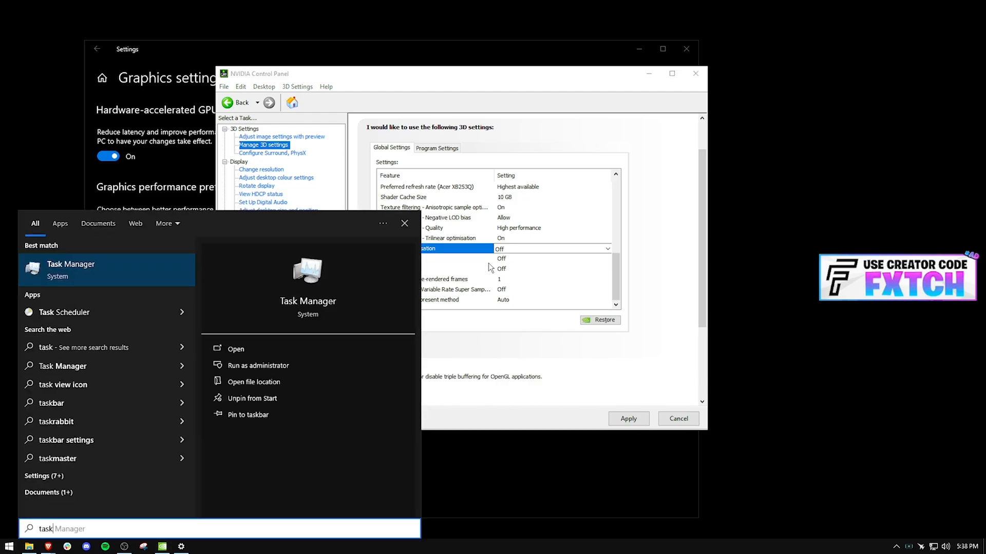
Open Task Manager on the Performance tab with CPU details for the Intel Core i9-14900K
left_click(236, 348)
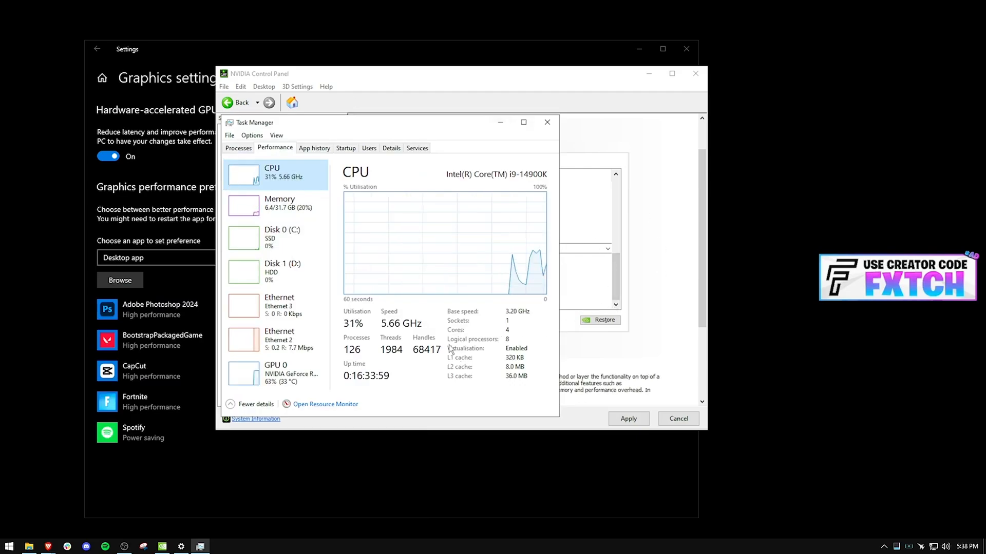
mouse_move(534, 338)
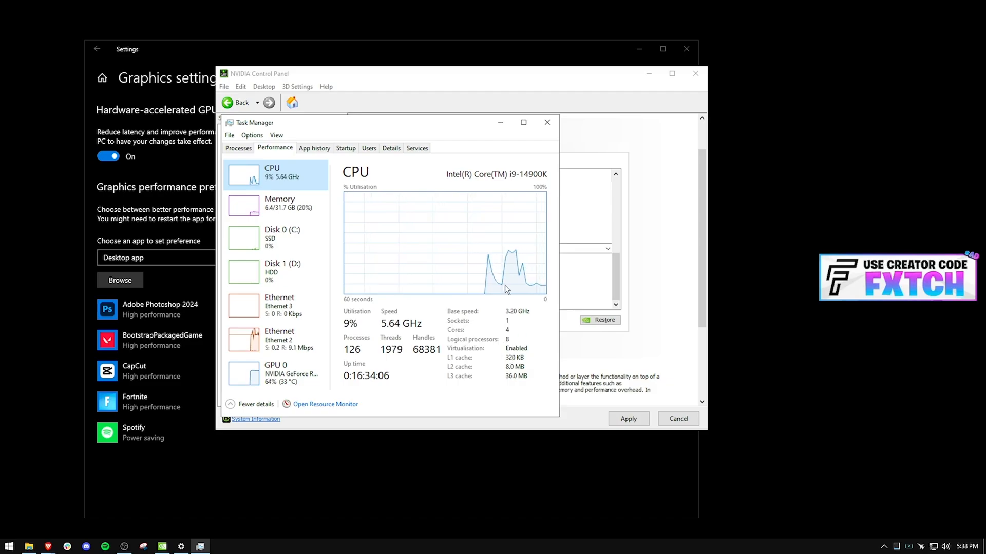
Close Task Manager and return to the global 3D settings with Threaded optimisation, Triple buffering and Vertical sync Off
left_click(547, 122)
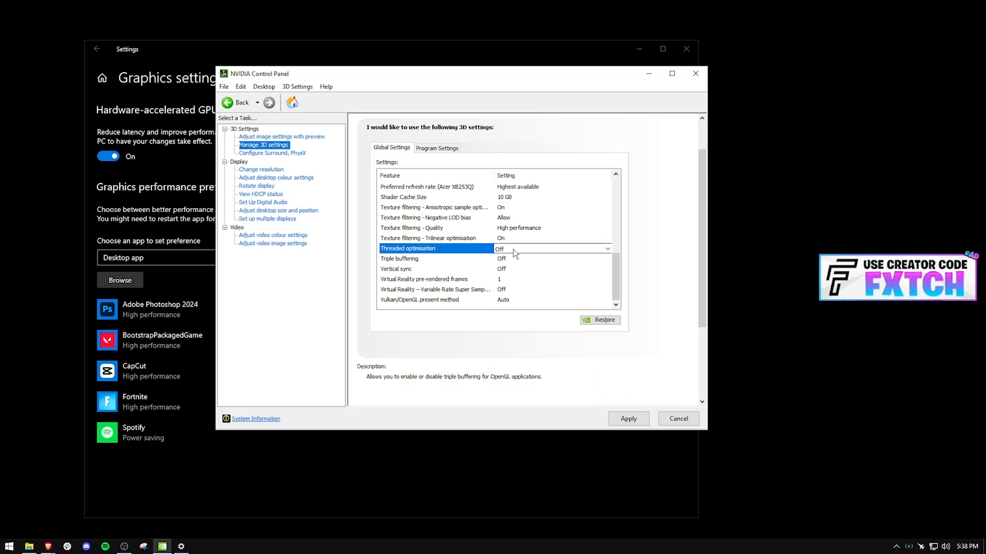
left_click(695, 74)
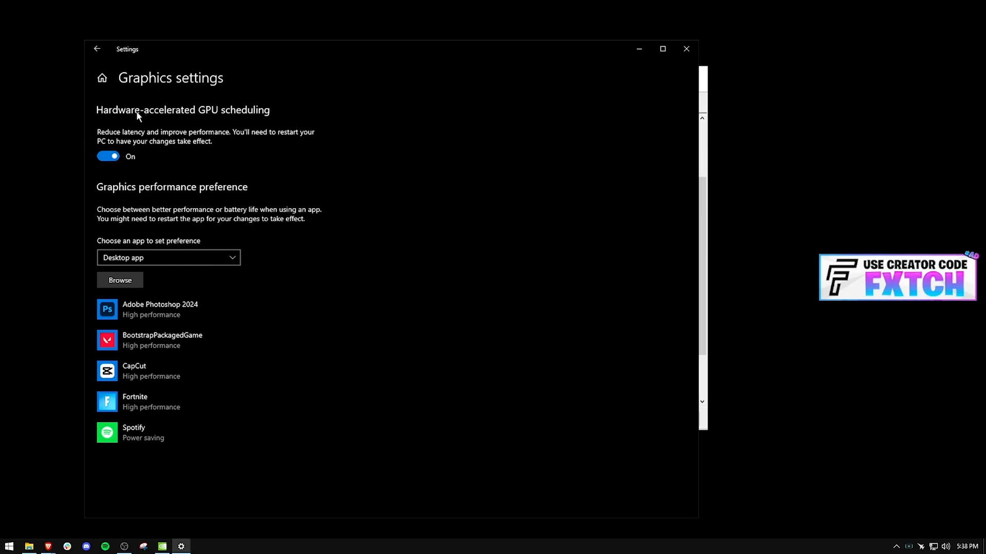
mouse_move(211, 155)
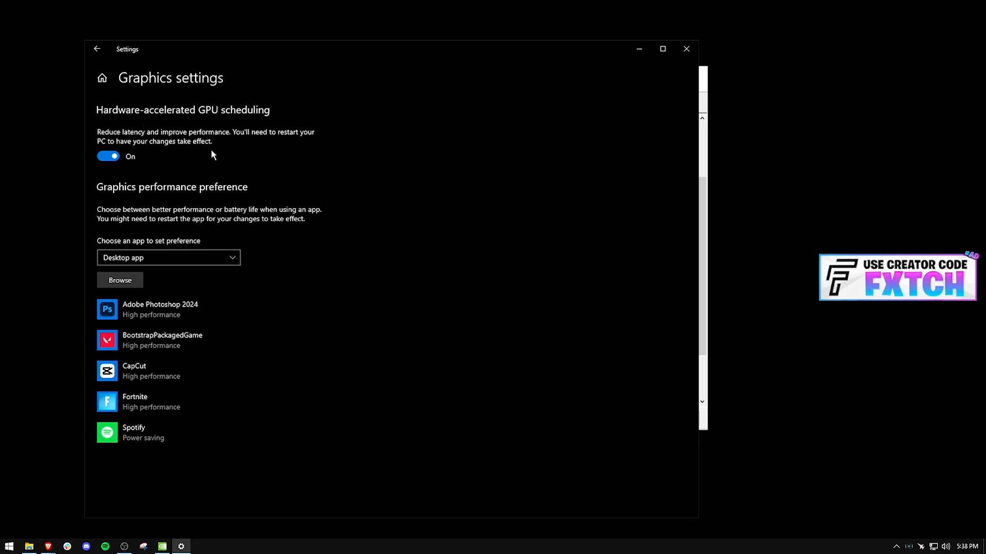
mouse_move(326, 193)
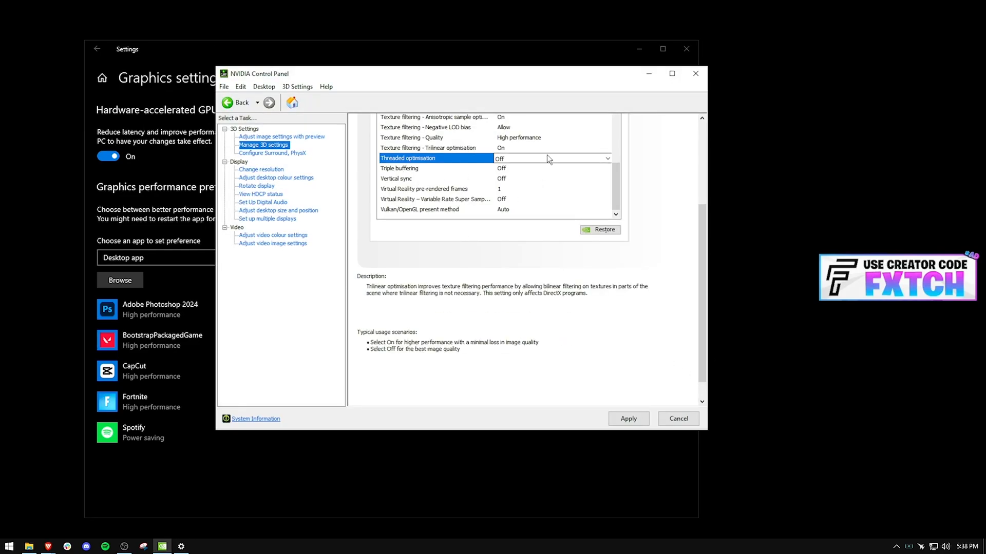
left_click(695, 73)
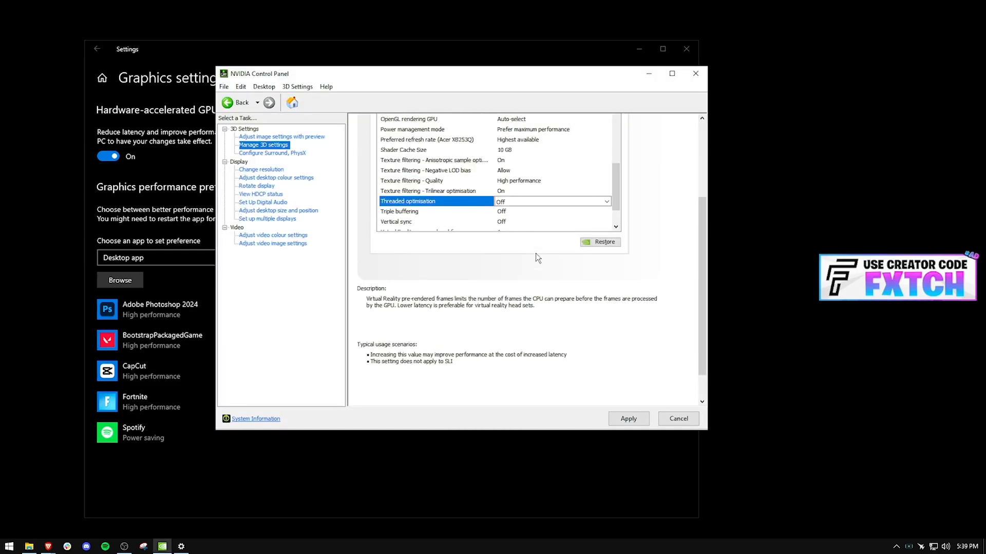
mouse_move(390, 252)
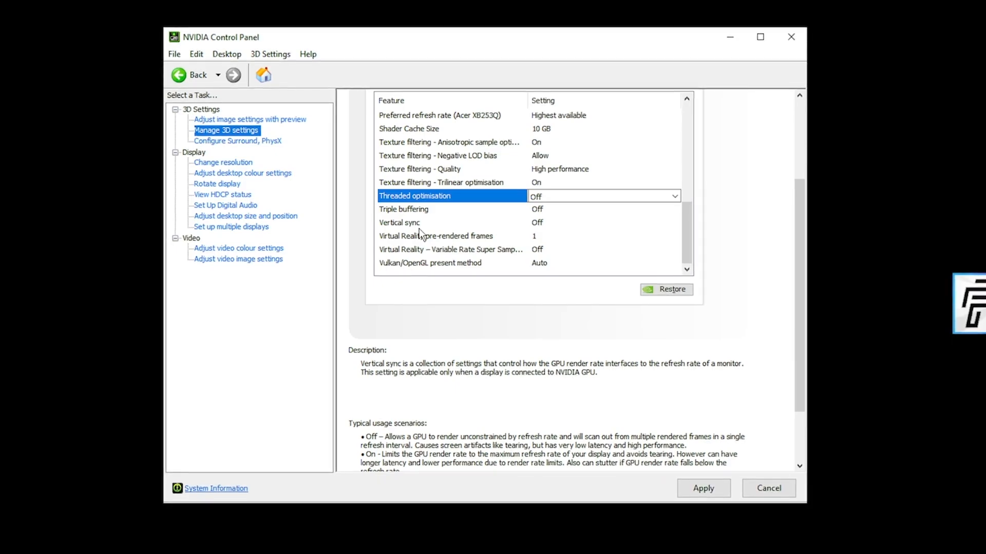
Show the Acer XB253Q at 1920 × 1080, 240 Hz, toggling colour control and ending on default colour settings
left_click(222, 162)
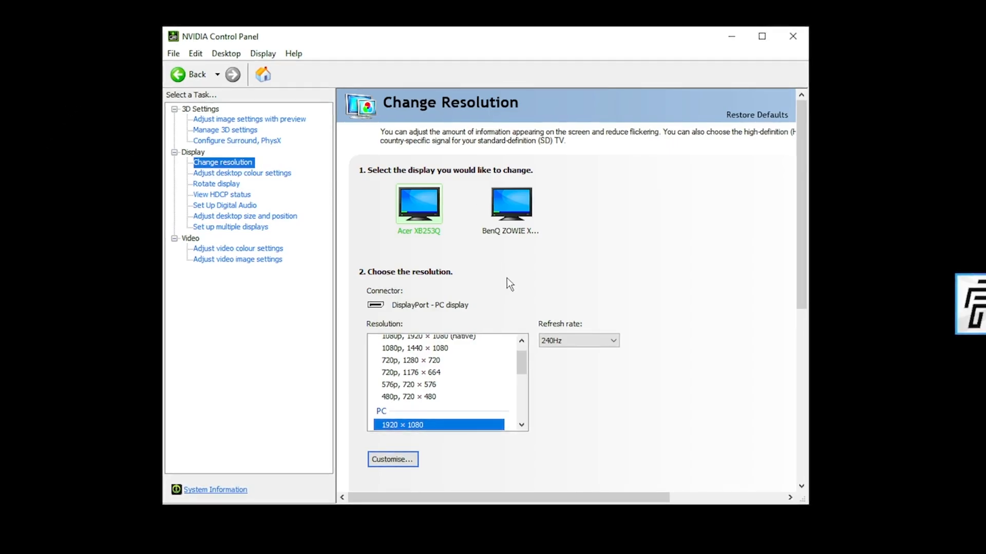
scroll("down", 3)
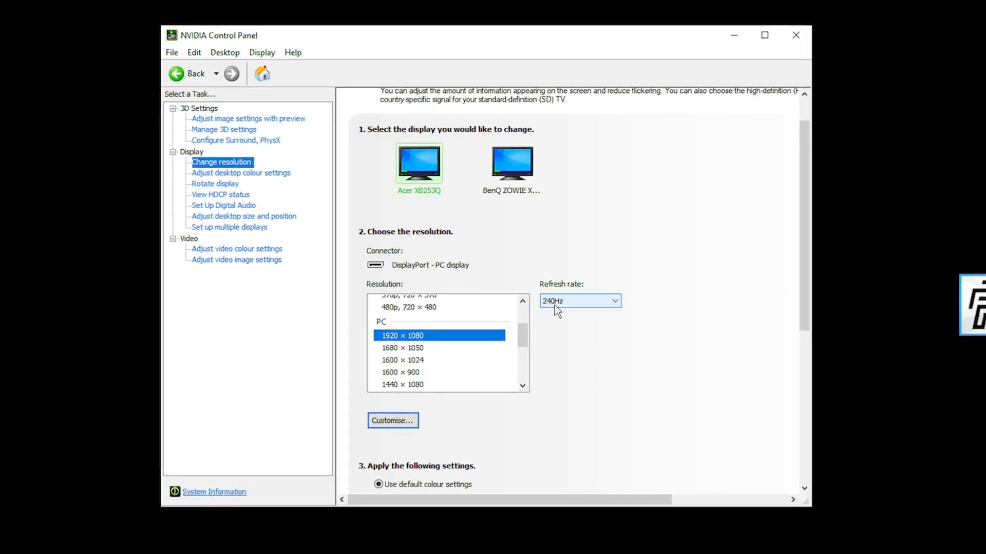
scroll("down", 3)
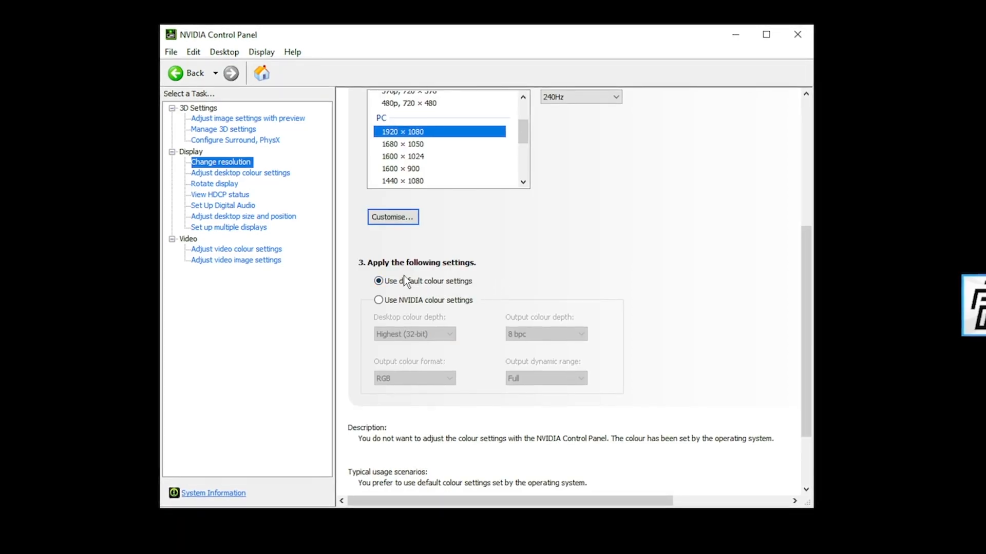
left_click(379, 300)
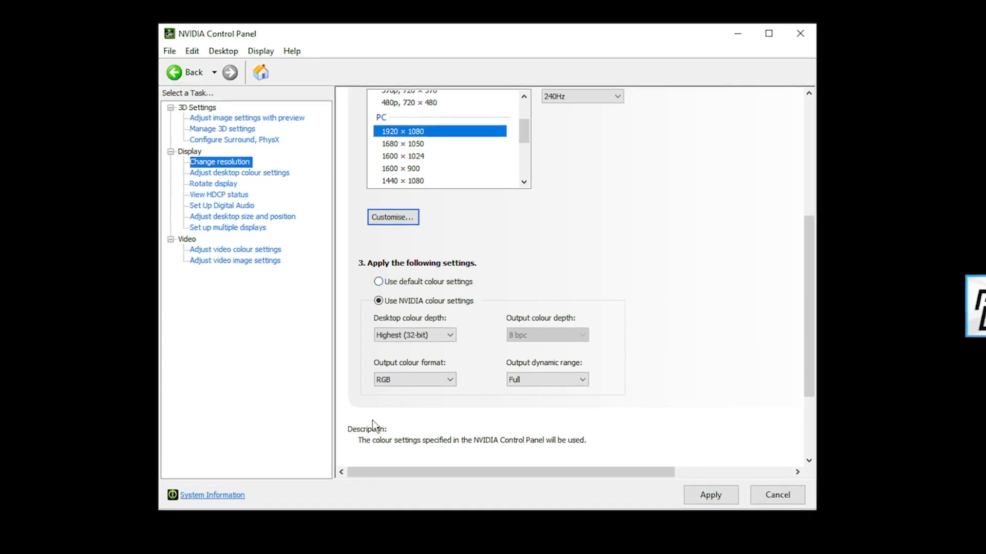
left_click(379, 281)
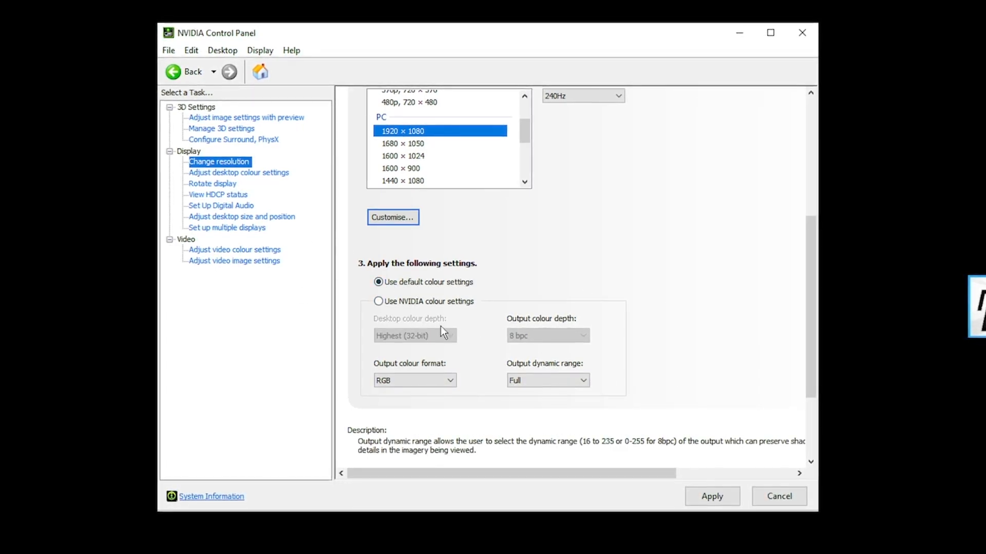
left_click(379, 300)
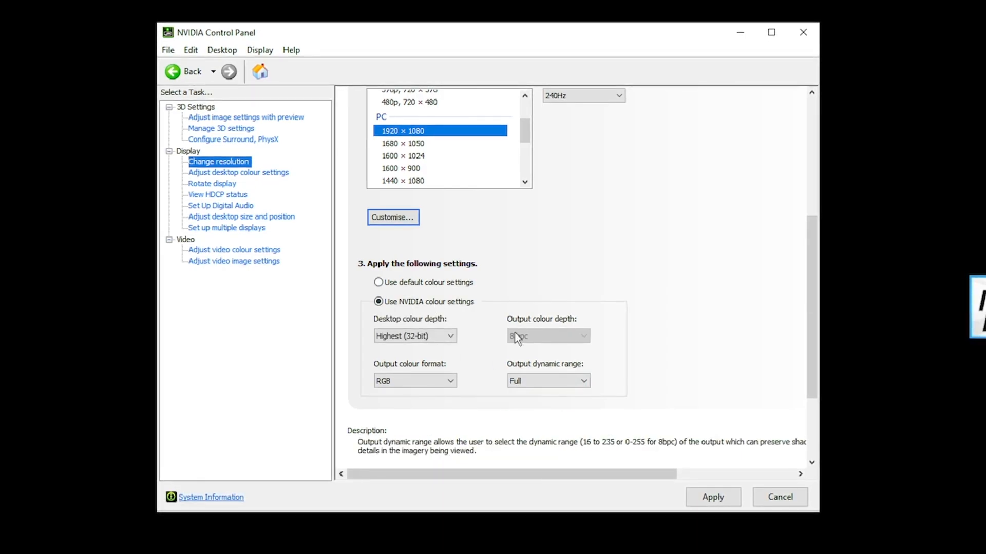
left_click(379, 282)
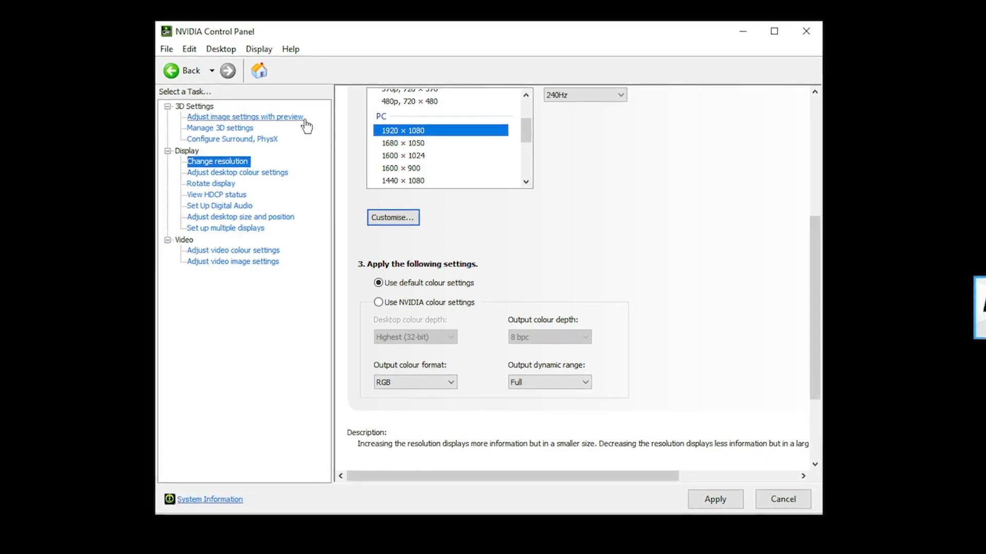
Keep desktop colour on all channels at defaults, then move to desktop size and position, raising the Apply Changes prompt
left_click(237, 172)
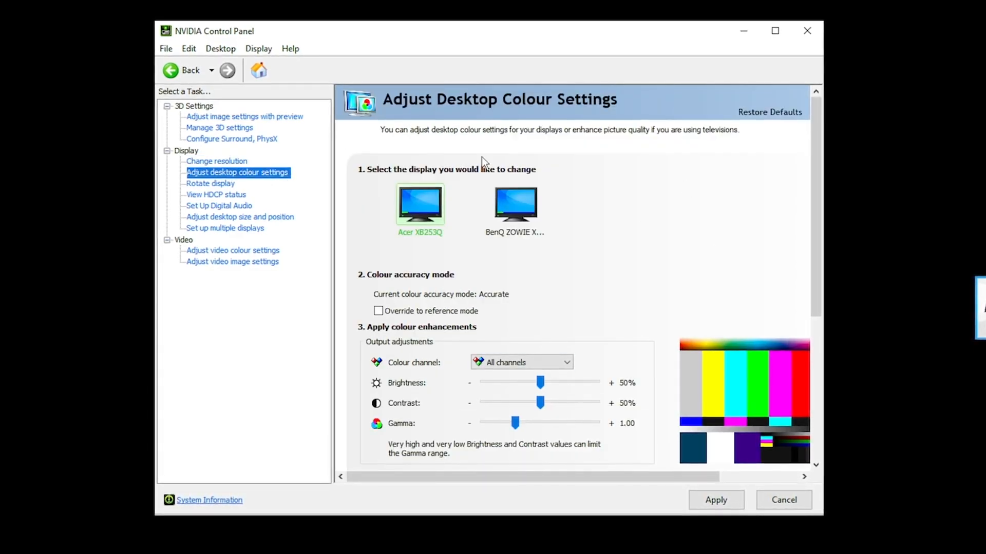
mouse_move(490, 223)
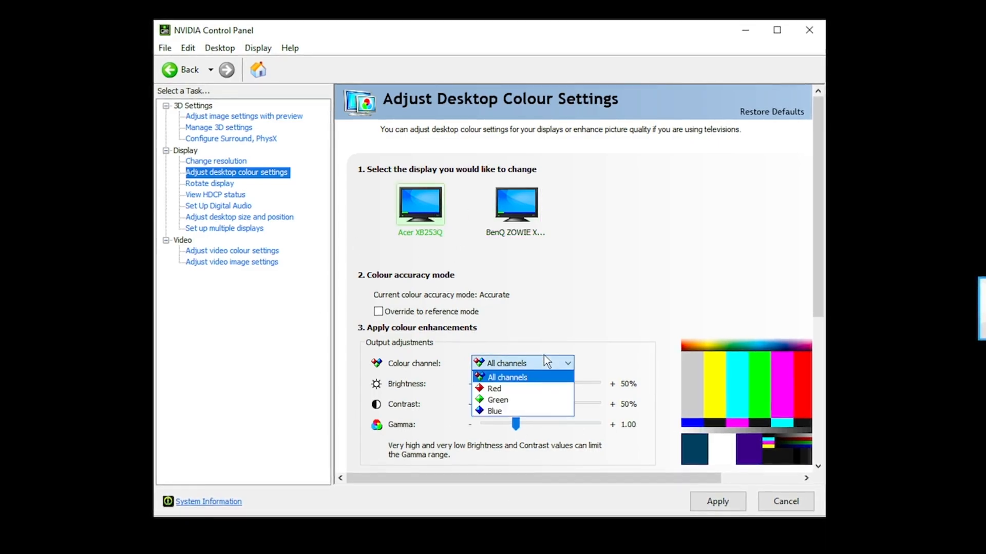
left_click(506, 377)
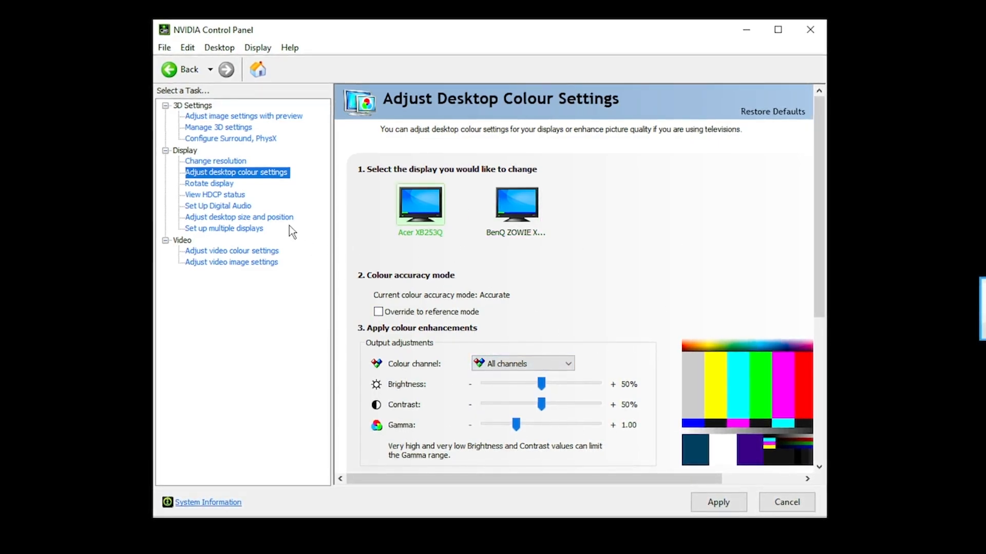
left_click(238, 217)
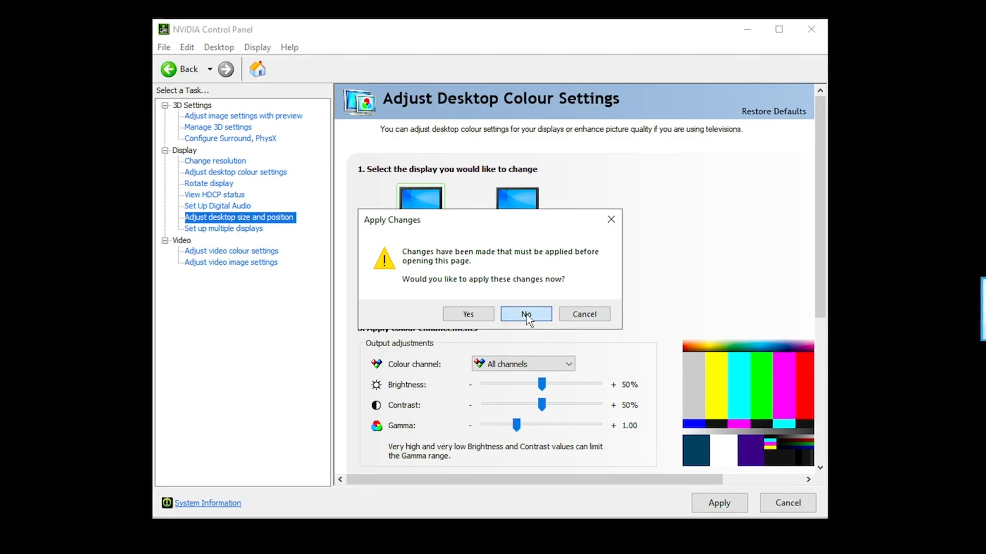
Decline applying pending changes and set scaling to be performed on the display with No scaling
left_click(525, 314)
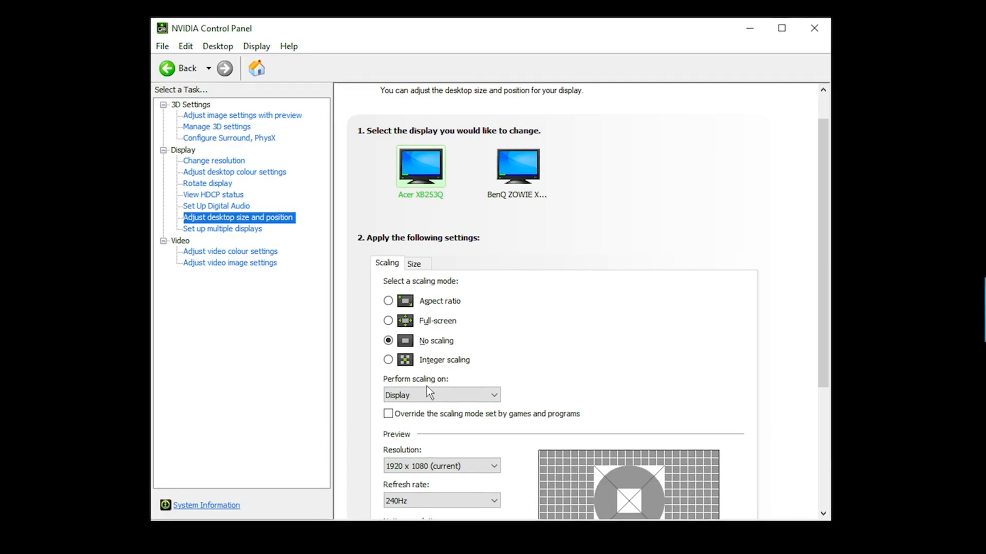
left_click(442, 394)
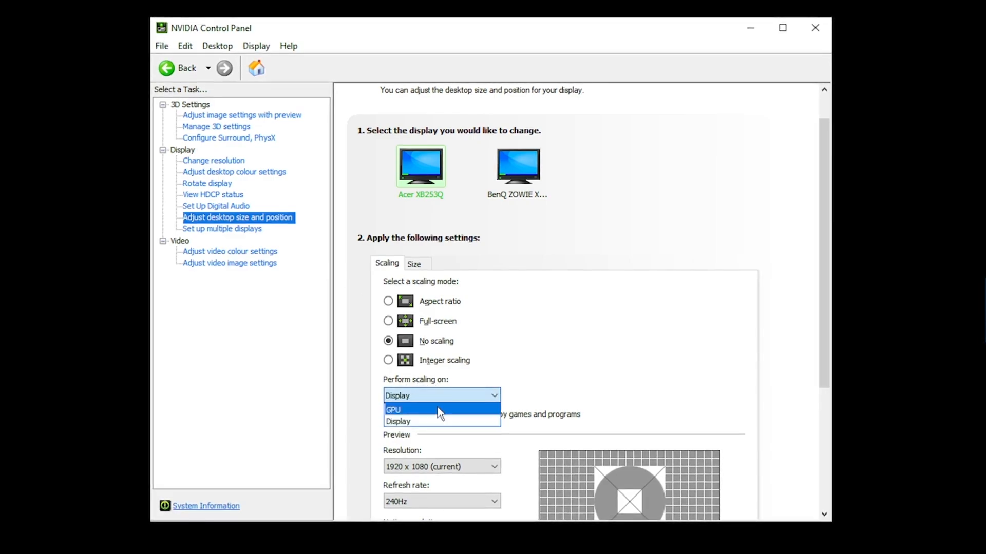
left_click(398, 420)
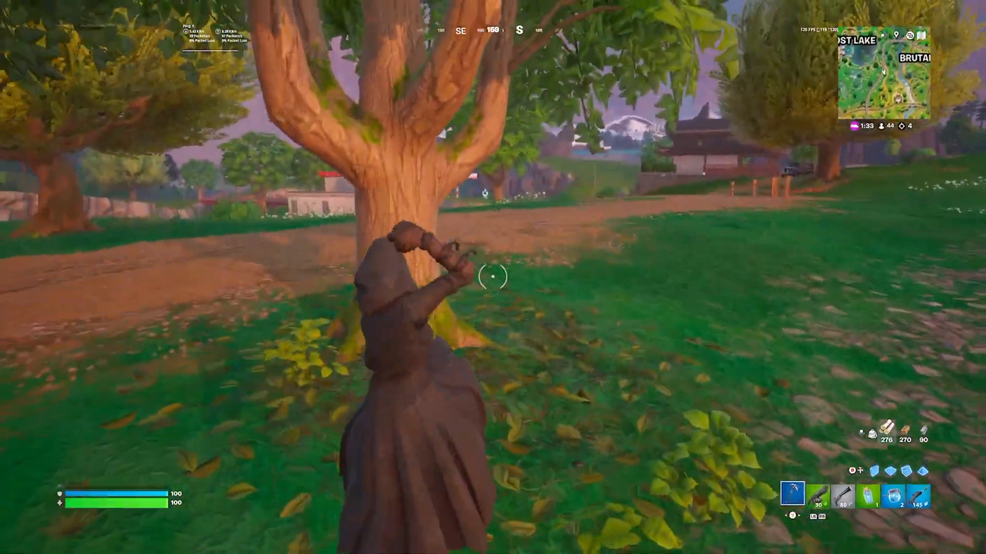
Return from Fortnite gameplay to the Adjust desktop size and position page
left_click(493, 276)
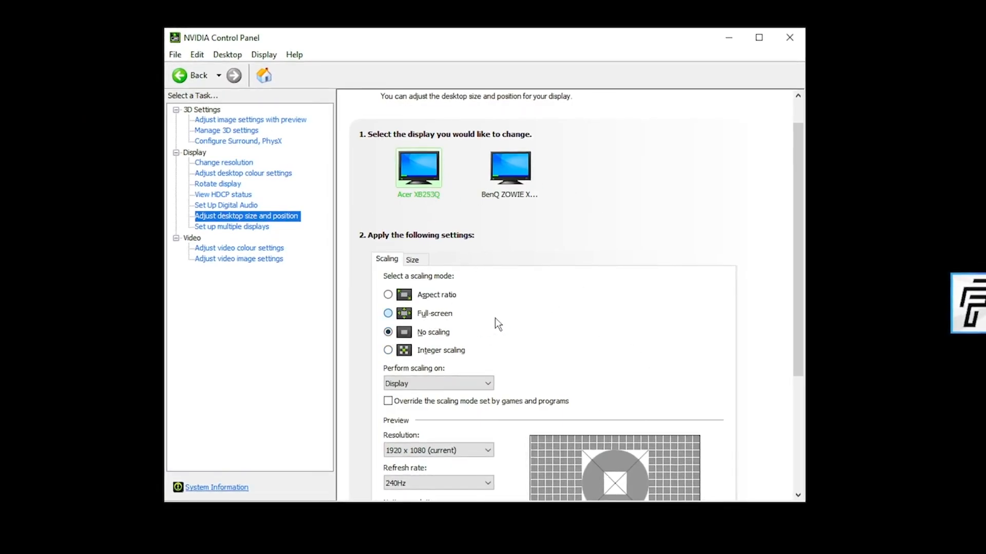
Show the Adjust Video Image Settings page, edge enhancement and noise reduction following the video player
left_click(237, 258)
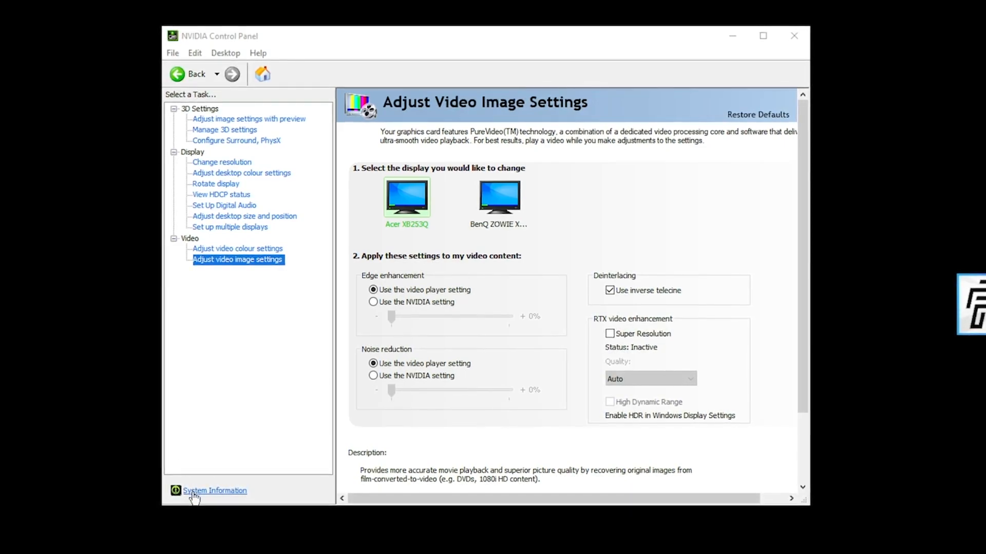
mouse_move(261, 202)
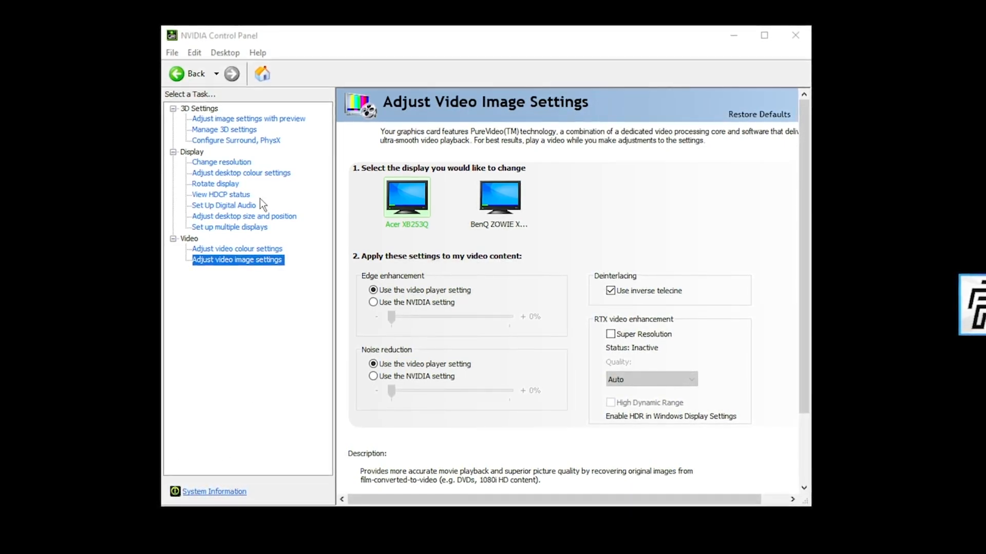
left_click(194, 53)
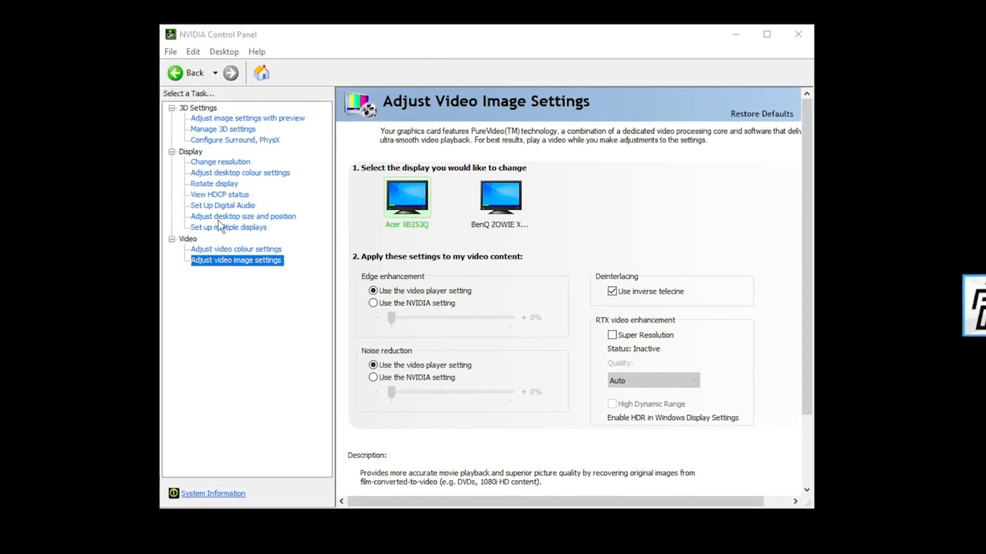
View System Information for the GeForce RTX 3070 with driver 552.44 and Resizable BAR: Yes
left_click(213, 494)
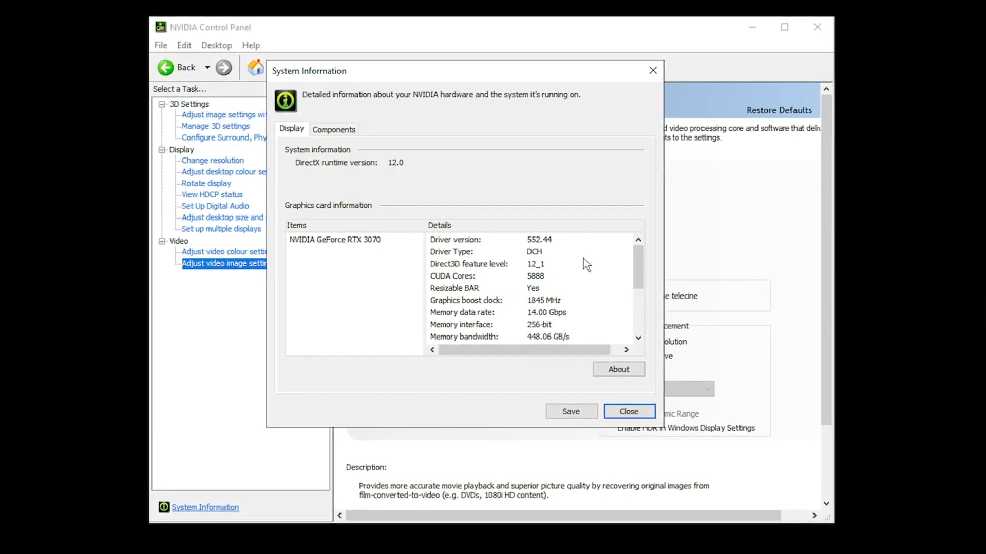
mouse_move(534, 289)
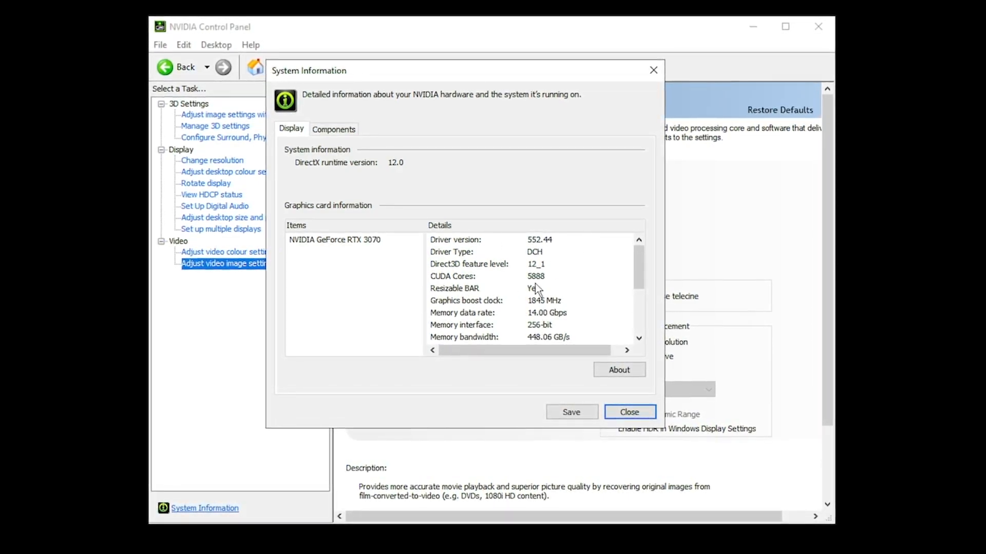
mouse_move(402, 349)
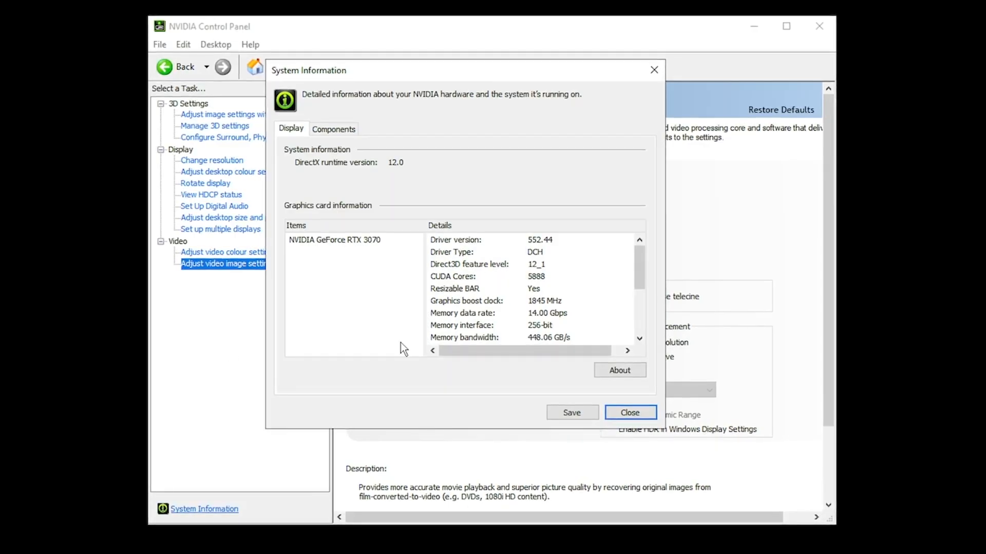